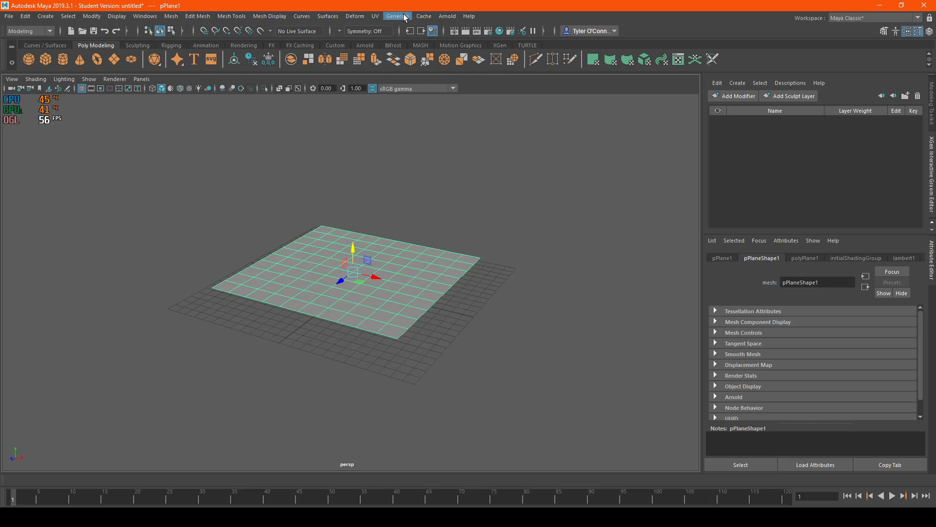
Create interactive groom splines on pPlane1 and expand the new groom description's modifiers.
click(397, 17)
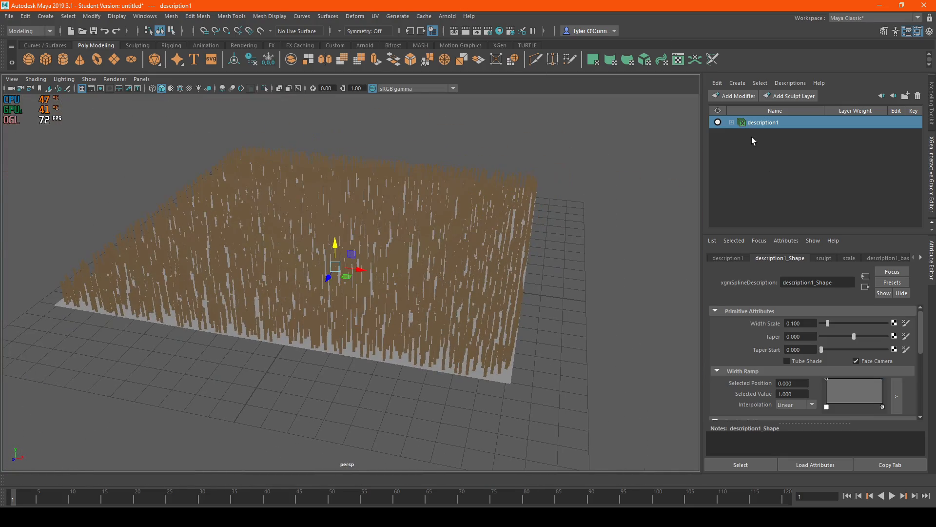
click(731, 123)
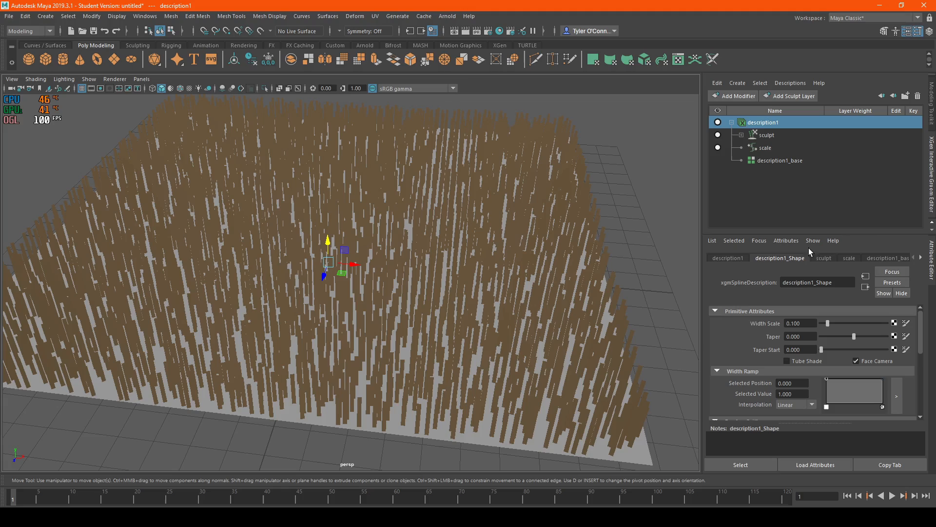
Set the description's Width Scale to about 0.248 and Taper to about -0.368.
double_click(762, 122)
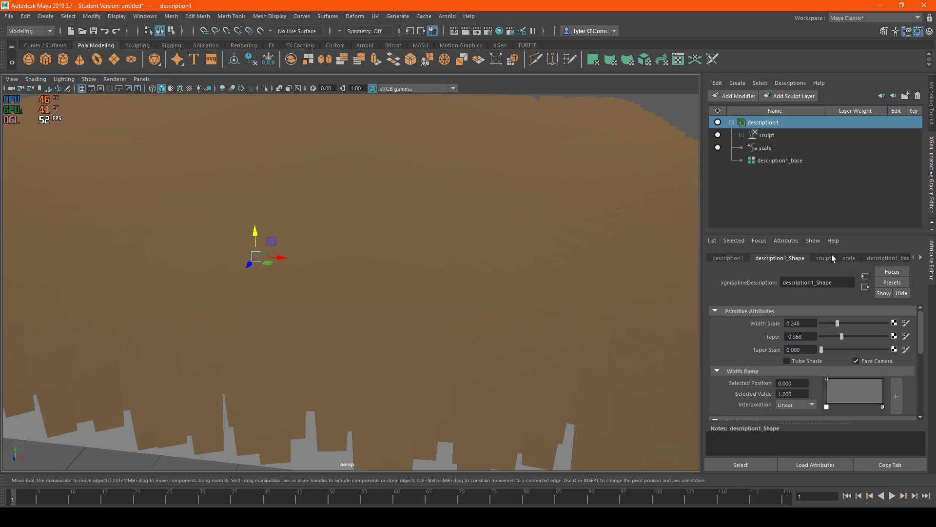
click(848, 257)
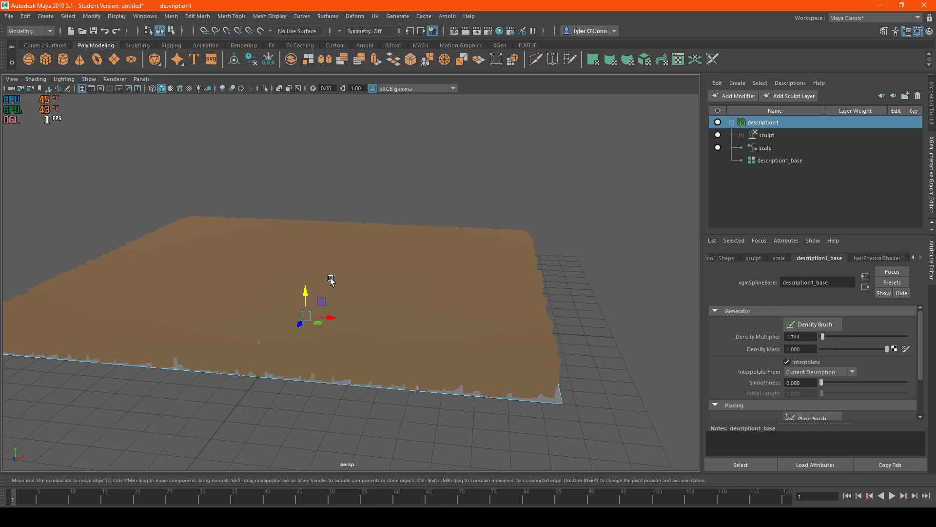
Set Density Multiplier on description1_base to about 1.744.
click(878, 257)
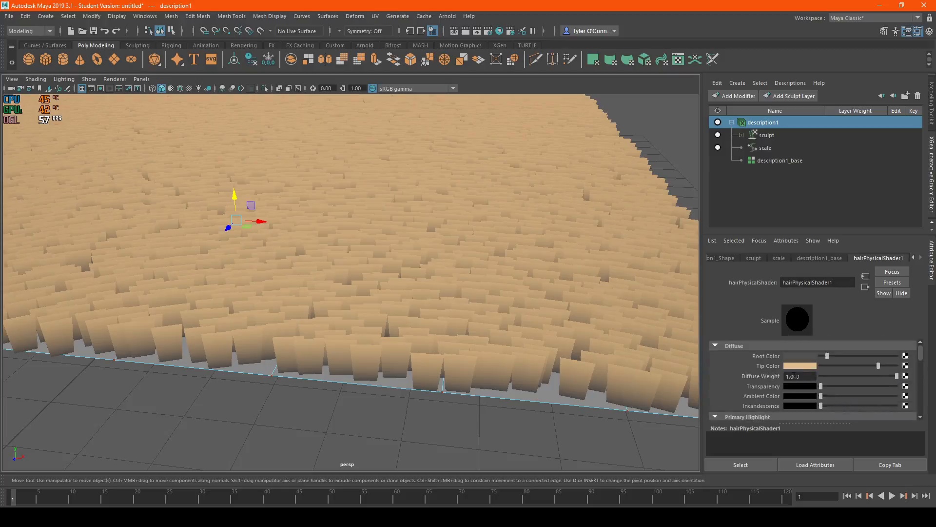
Review the sculpt modifier, then set the scale modifier's Scale to about 1.124.
click(753, 257)
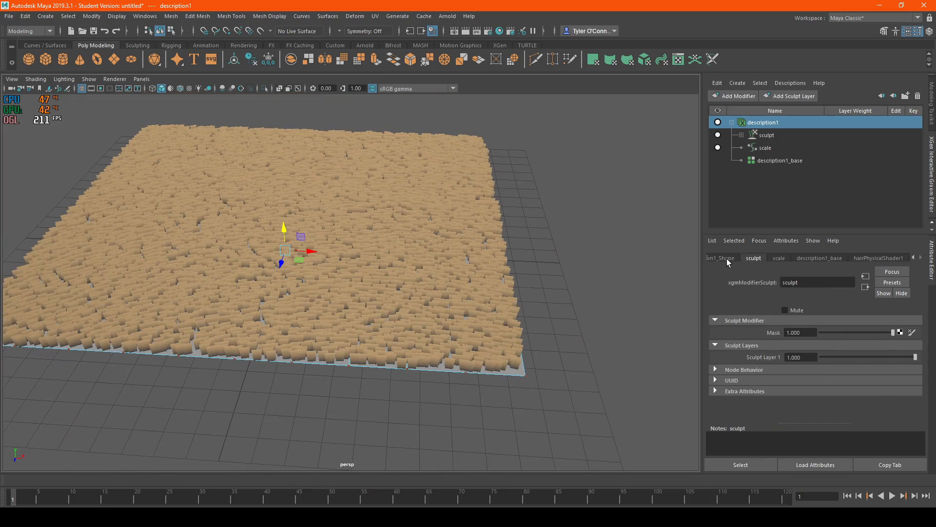
click(719, 257)
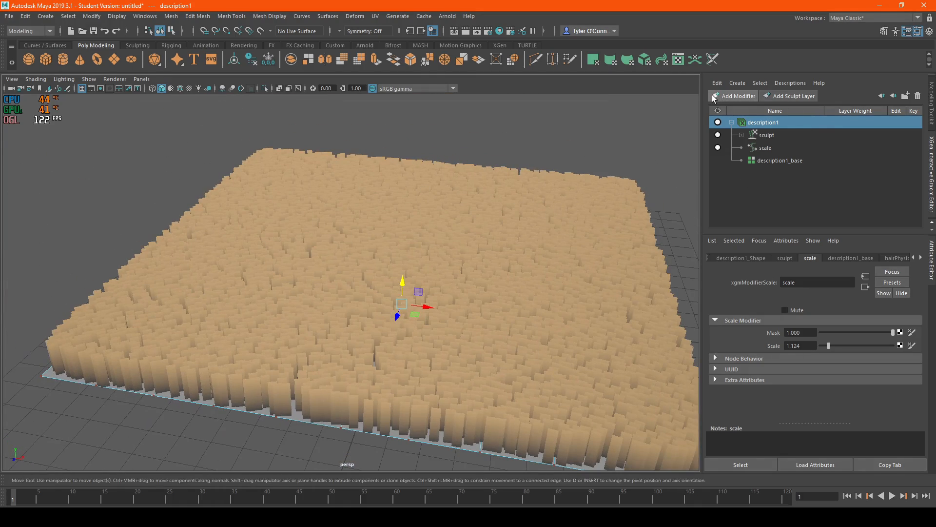
Show the Add Modifier list with clump, collision, cut, noise and other types.
click(737, 96)
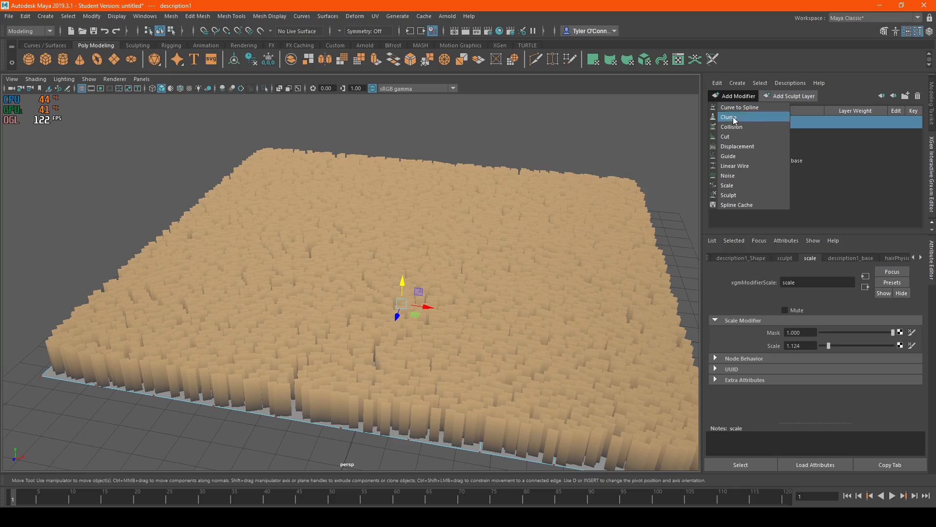
mouse_move(733, 98)
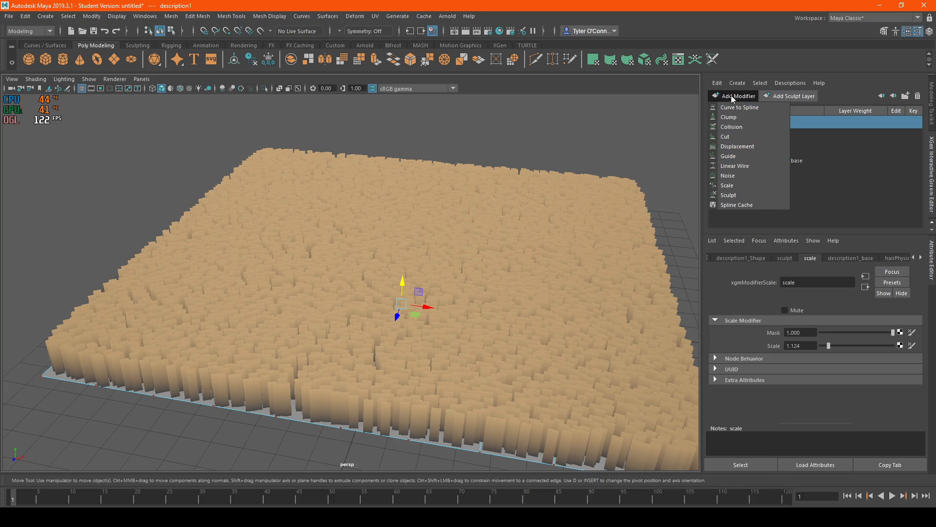